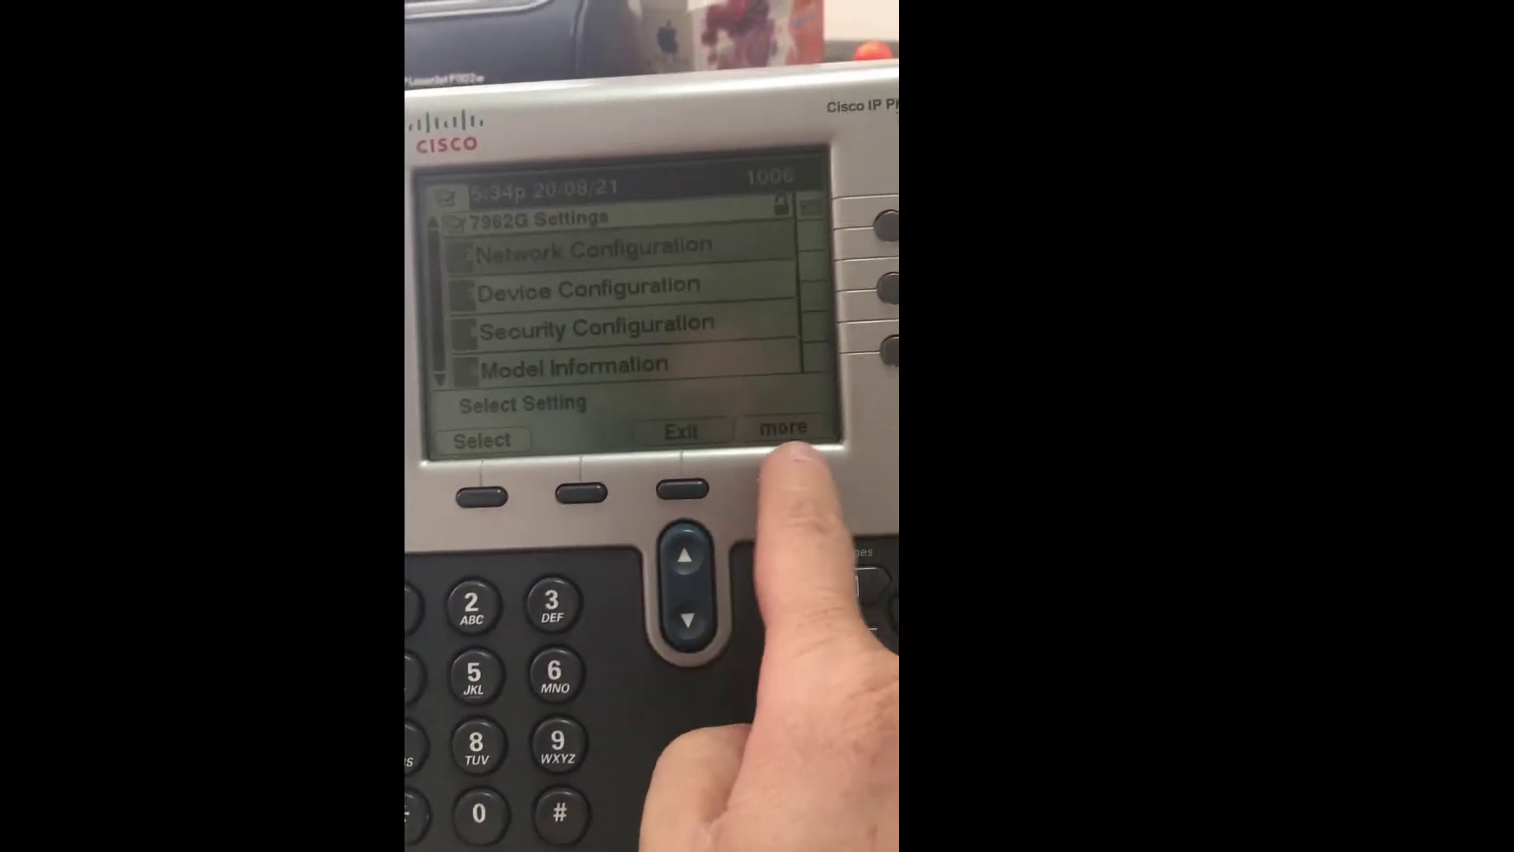
# Reveal the Erase softkey under 'more' and erase the phone's settings to trigger a reset.
pyautogui.click(781, 427)
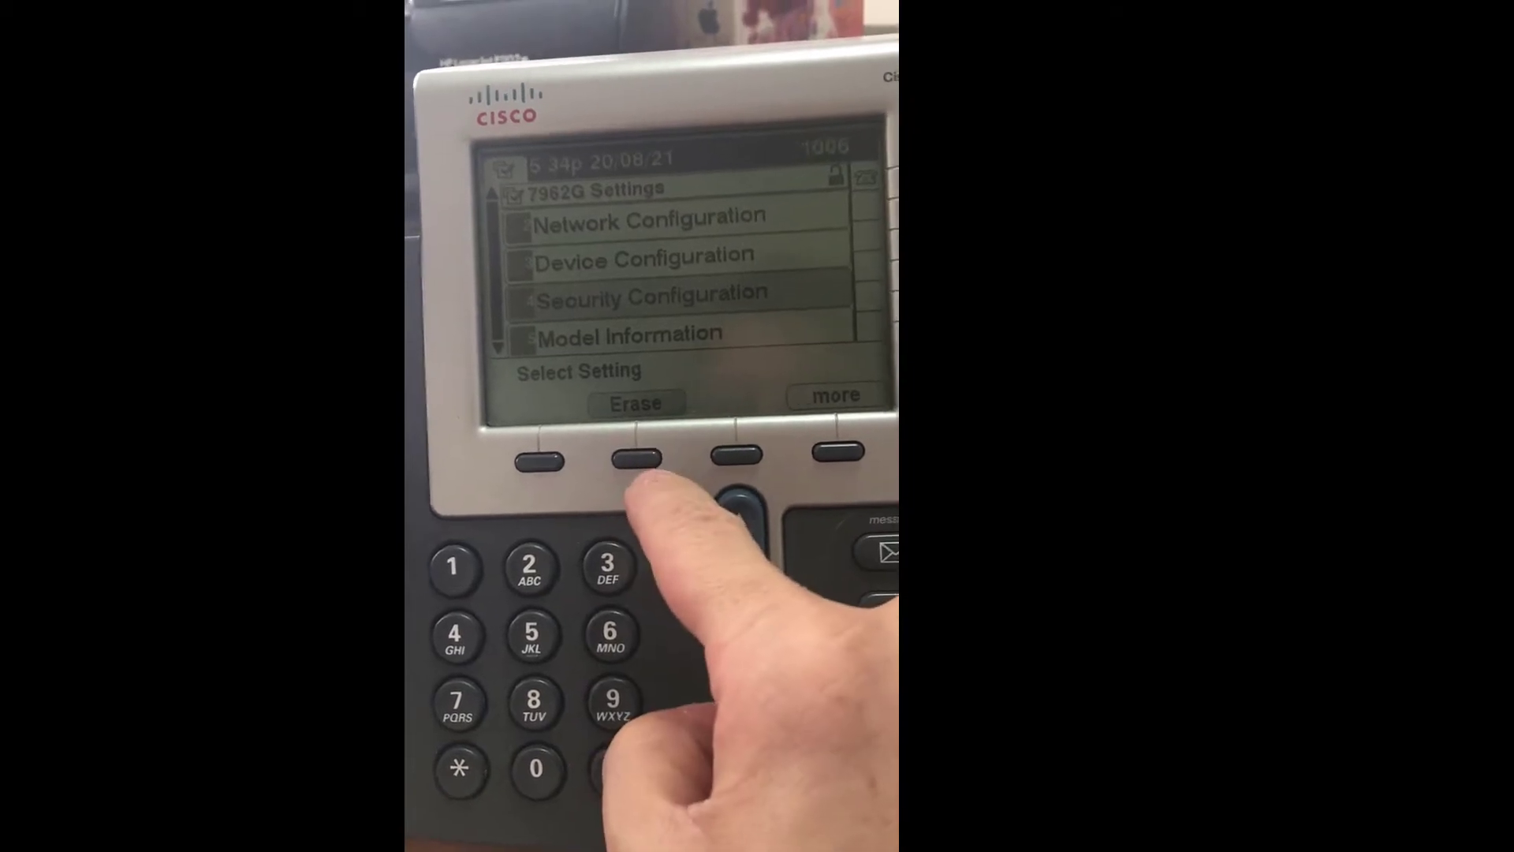
pyautogui.click(634, 458)
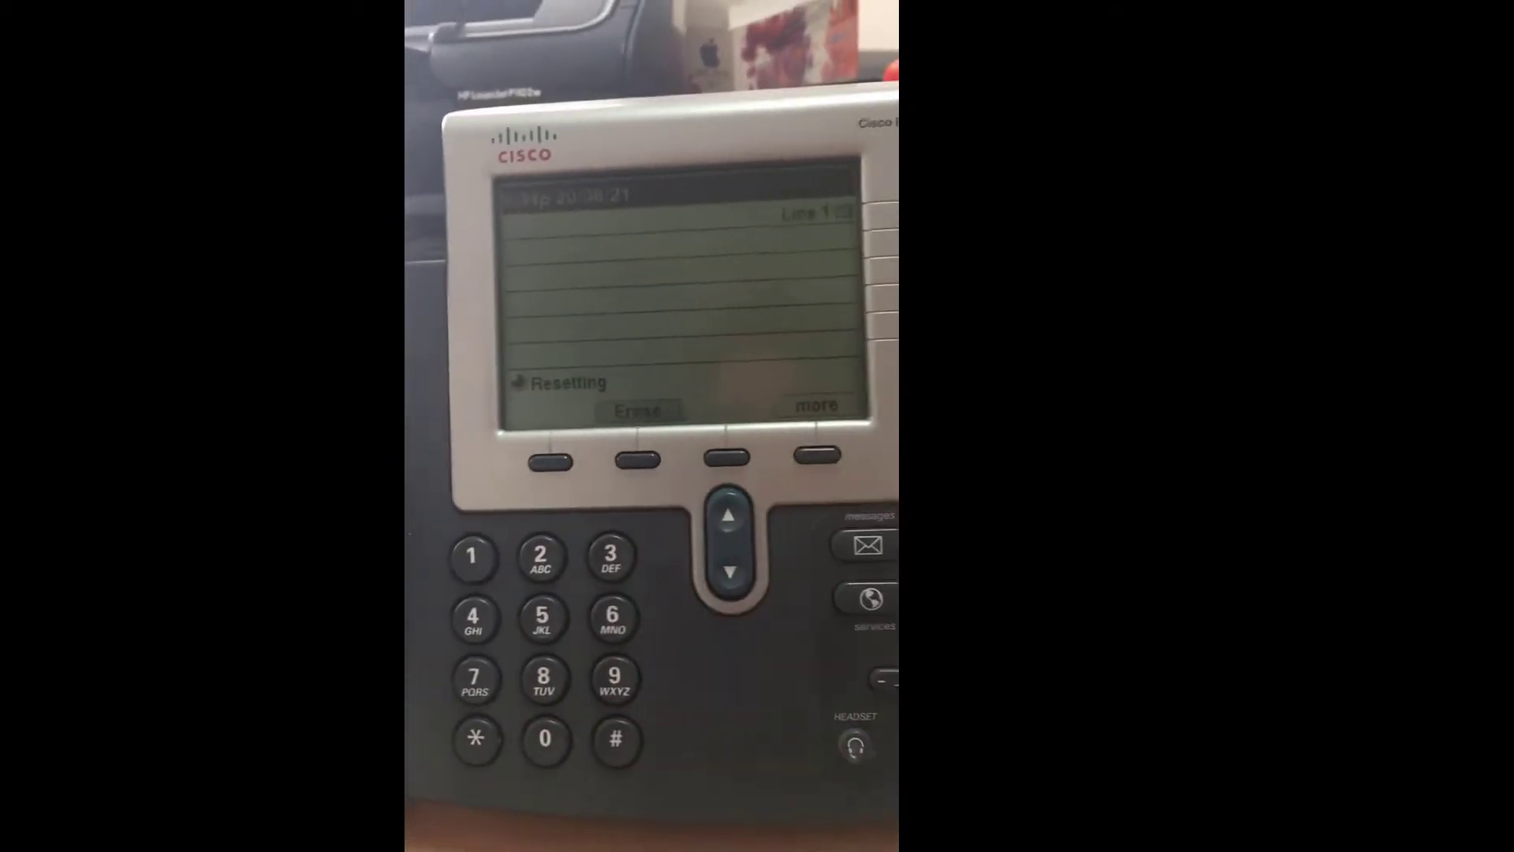